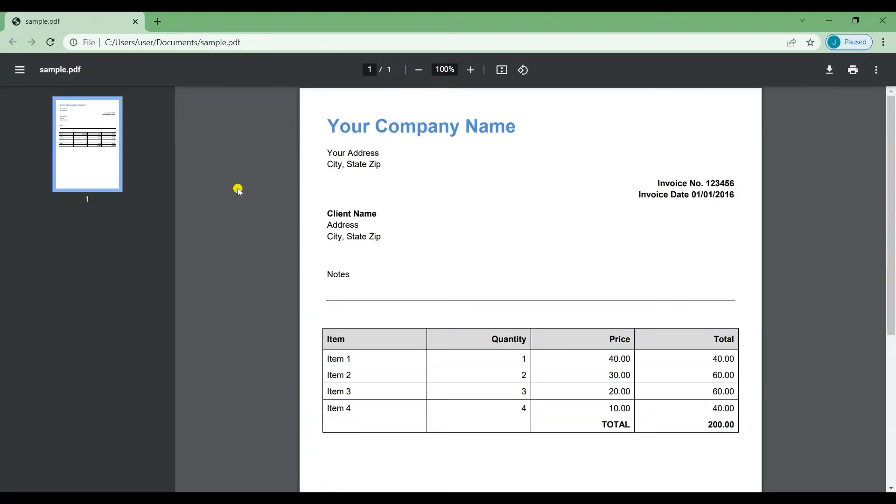
mouse_move(713, 301)
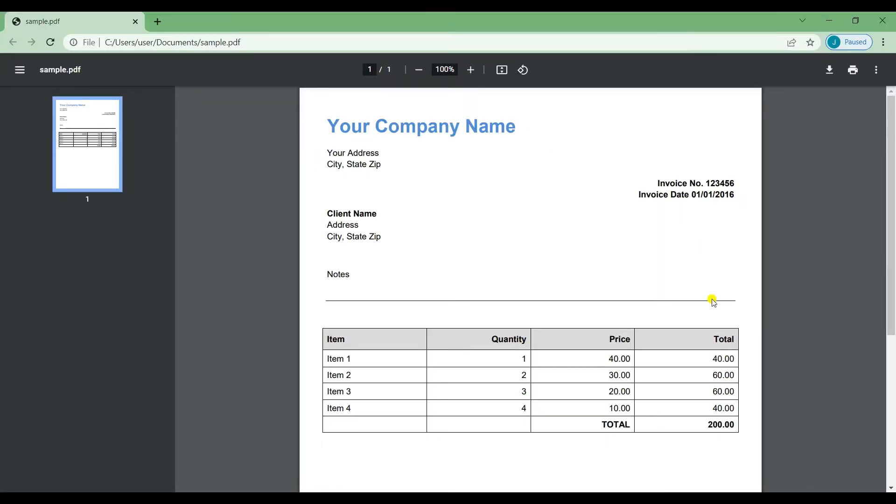
mouse_move(433, 149)
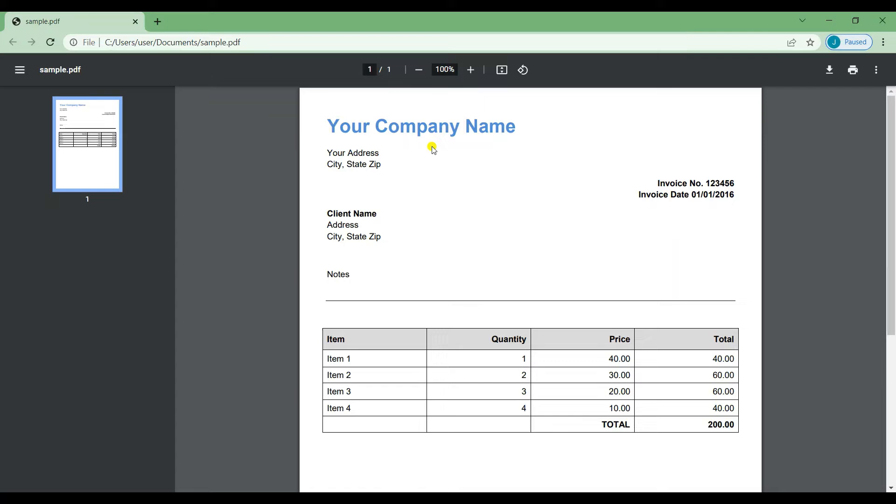
mouse_move(530, 253)
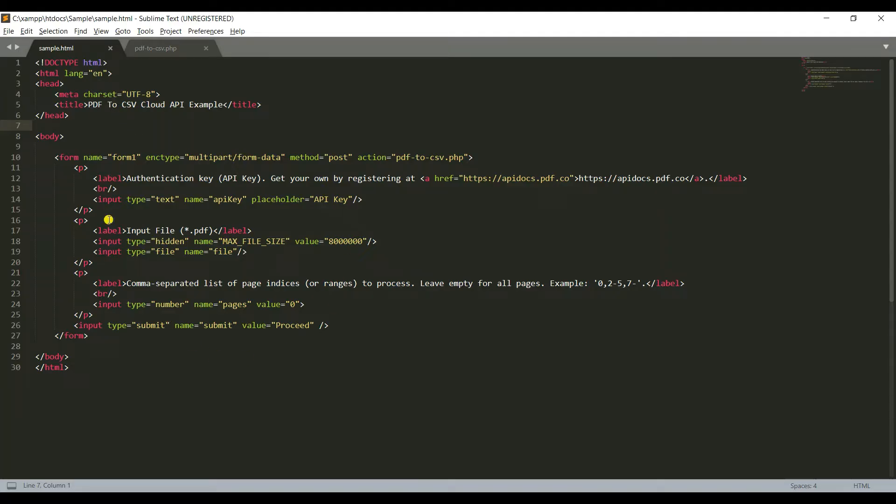
Review the pdf-to-csv.php conversion script in Sublime Text.
left_click(155, 48)
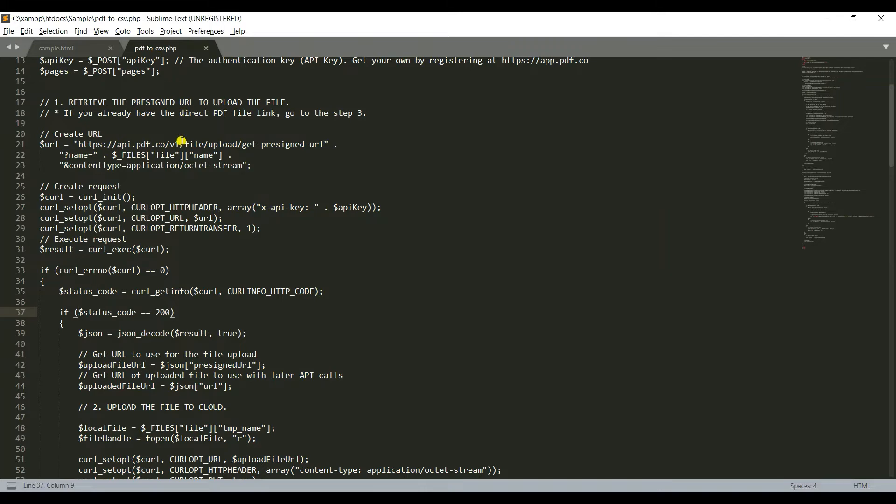
scroll("up", 3)
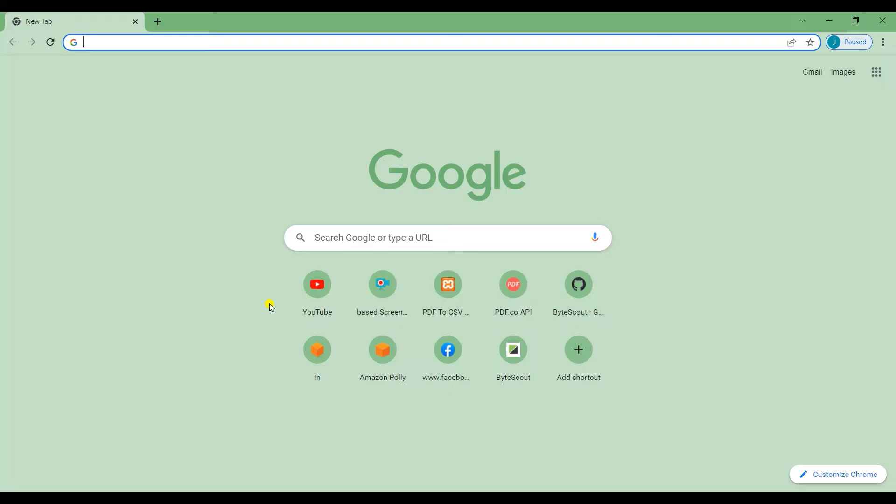
On the localhost sample.html form, paste the PDF.co API key and attach sample.pdf.
left_click(446, 284)
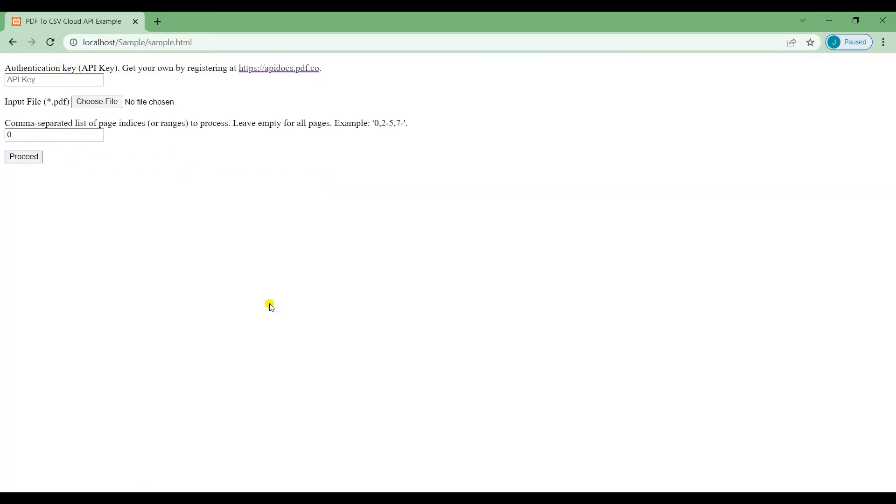
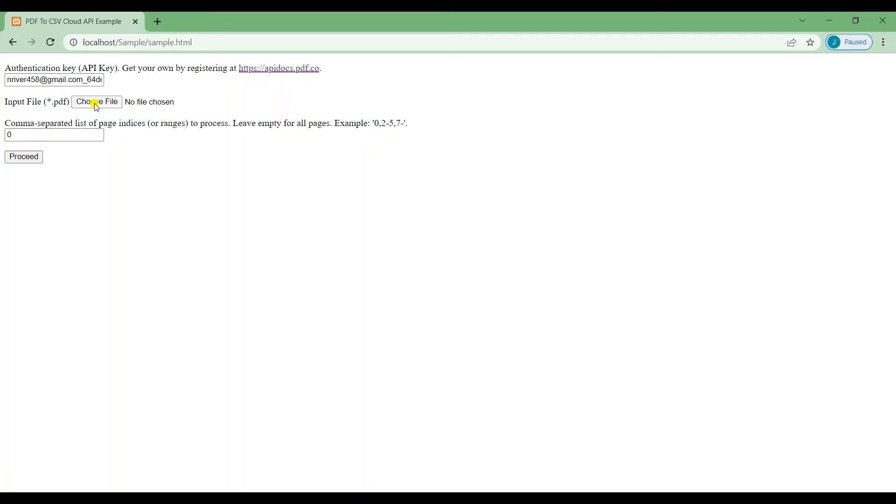
left_click(96, 102)
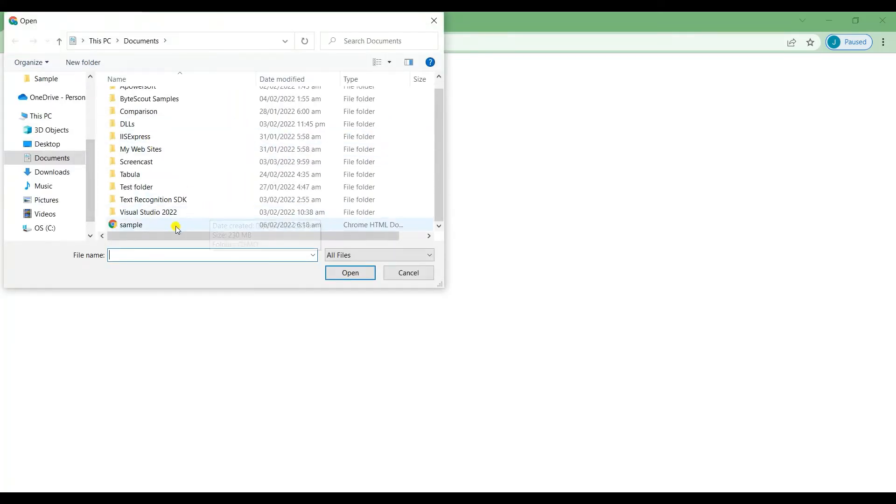
left_click(349, 273)
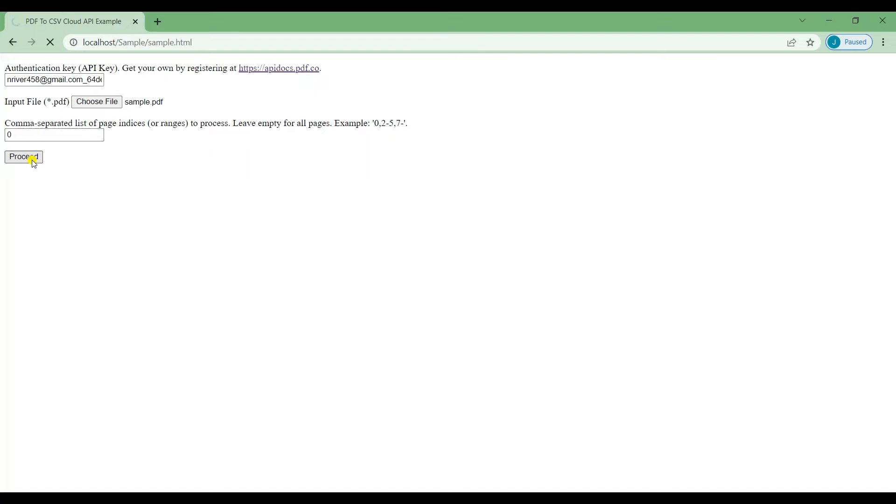
Submit the form, download the resulting sample.csv and open it in Excel.
left_click(23, 157)
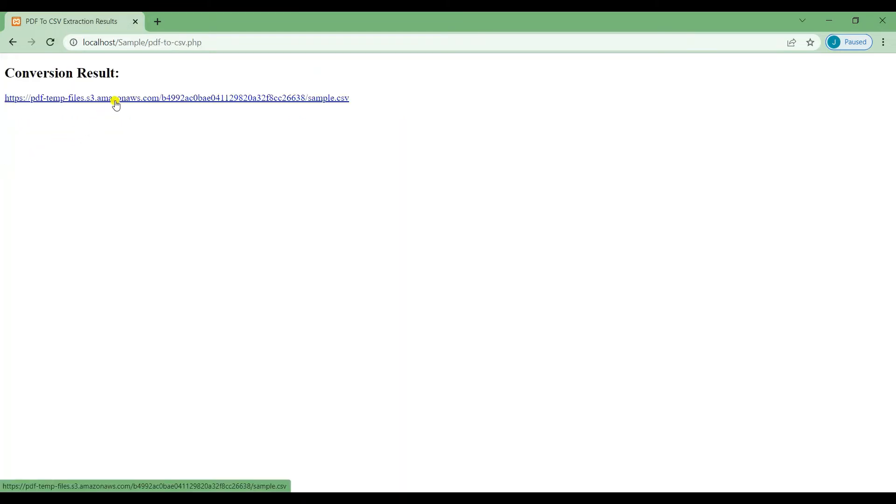
left_click(116, 97)
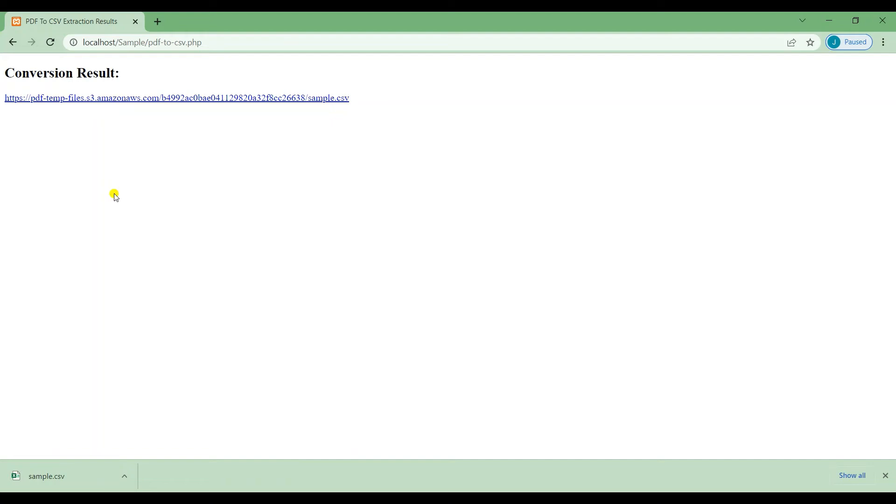
left_click(47, 476)
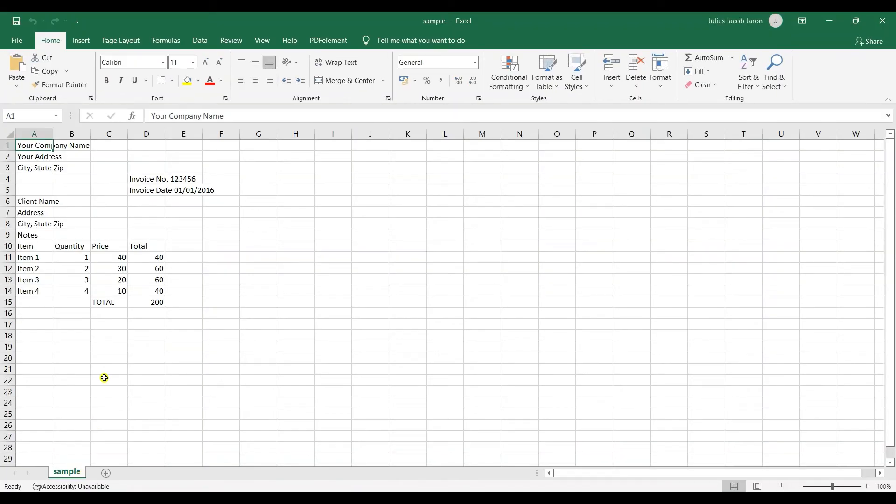
mouse_move(169, 244)
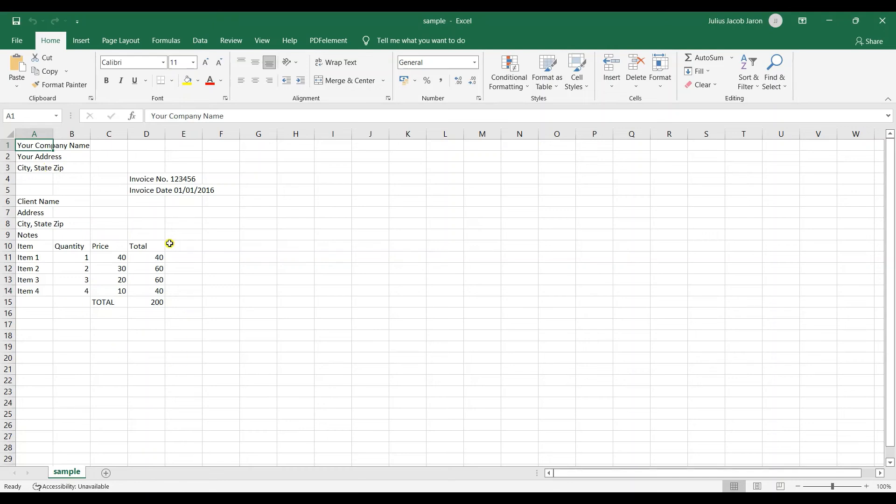
mouse_move(147, 185)
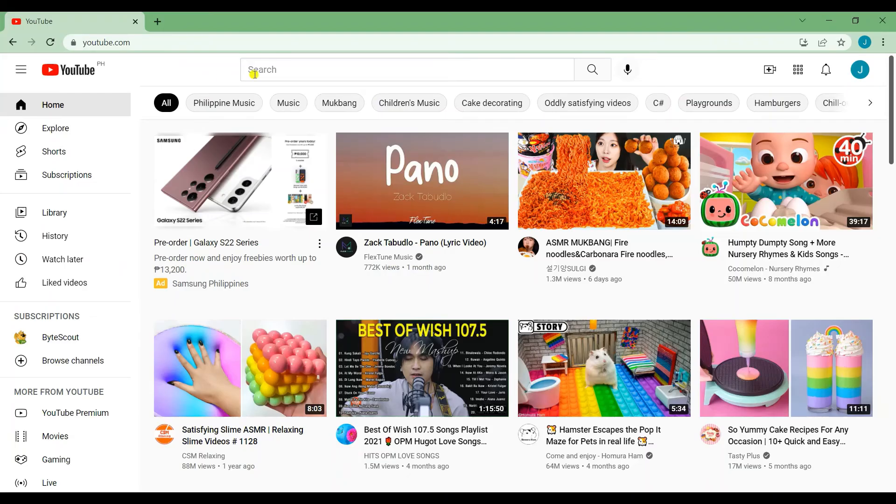
Search YouTube for 'pdf.co', open the PDF.co channel and subscribe.
type("pdf.co")
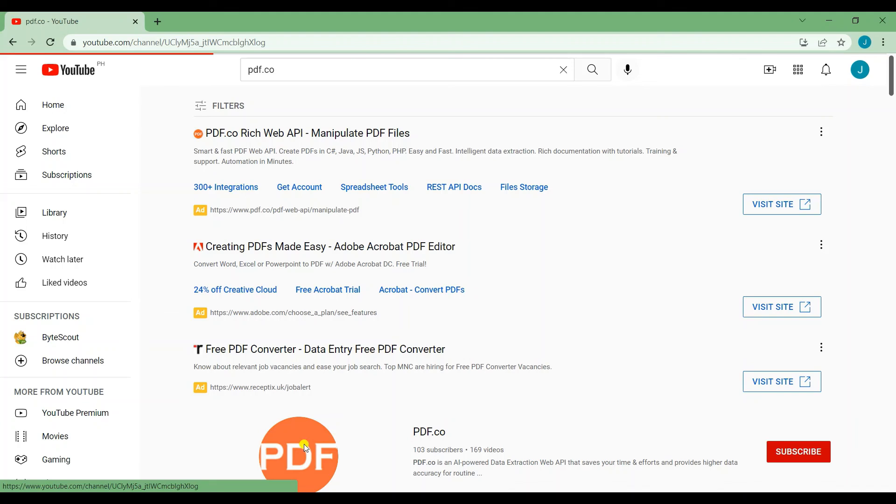
left_click(298, 451)
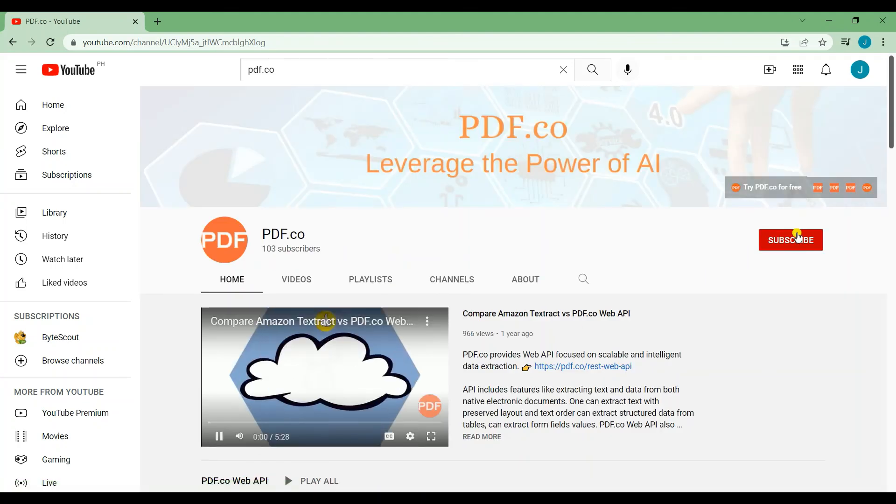
left_click(790, 239)
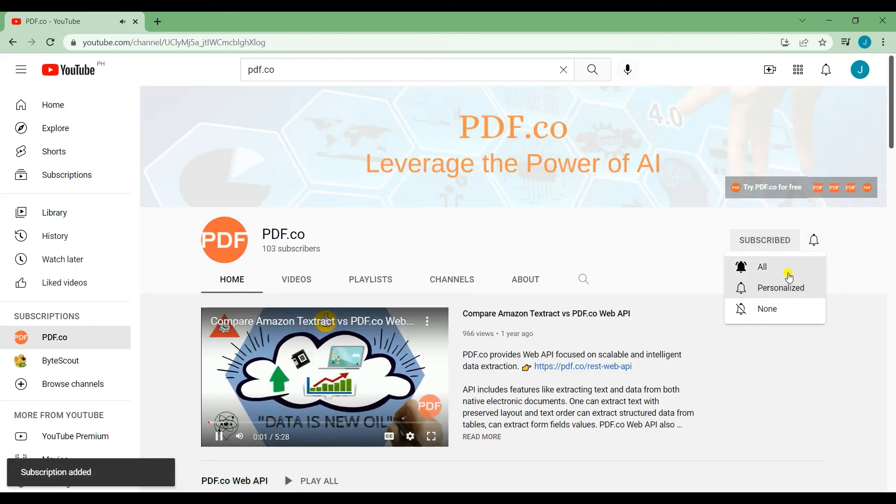